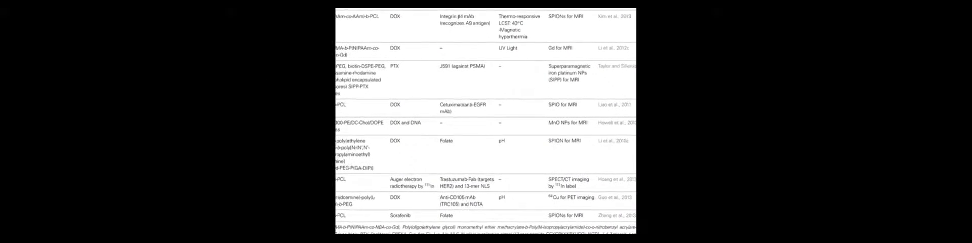
pyautogui.scroll(-3)
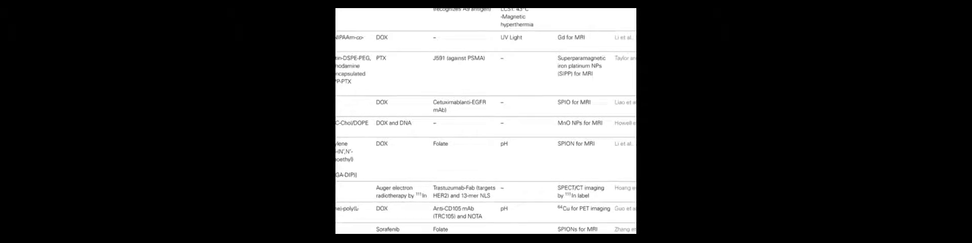
pyautogui.scroll(3)
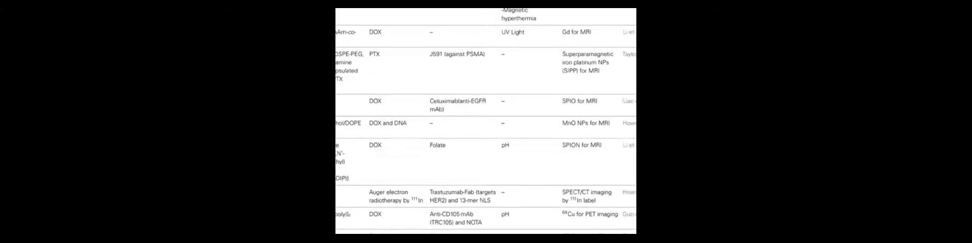
pyautogui.scroll(-3)
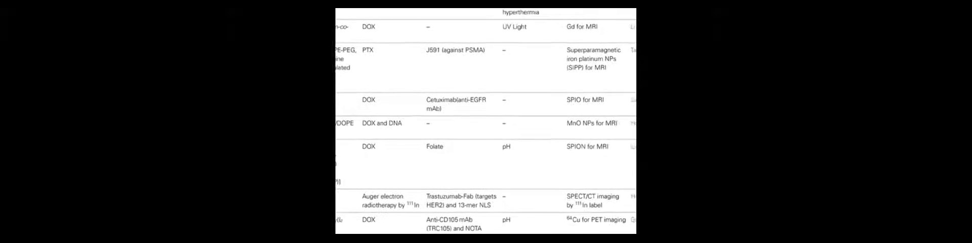
pyautogui.scroll(-3)
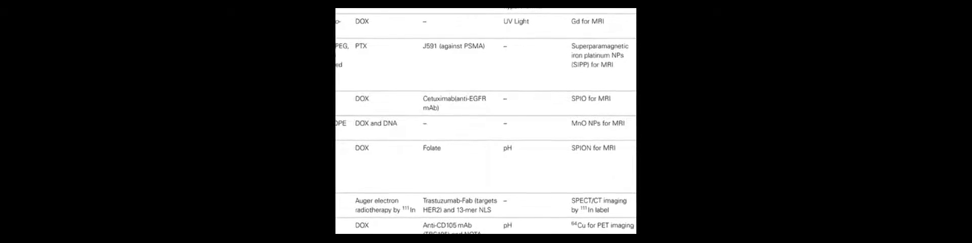
pyautogui.scroll(-3)
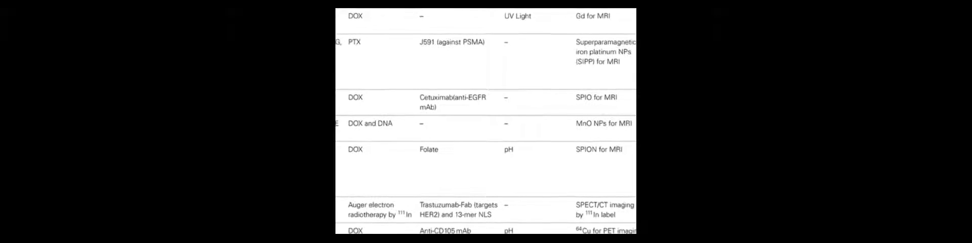
pyautogui.scroll(-3)
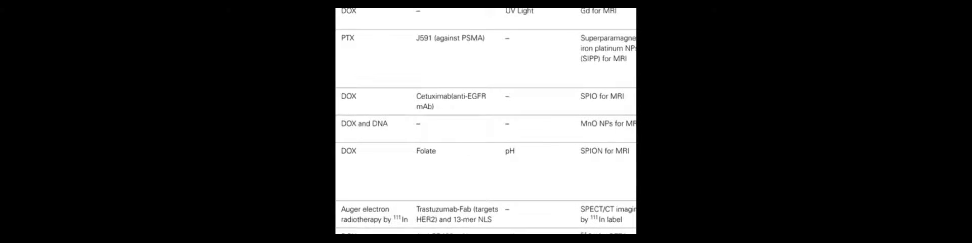
pyautogui.scroll(-3)
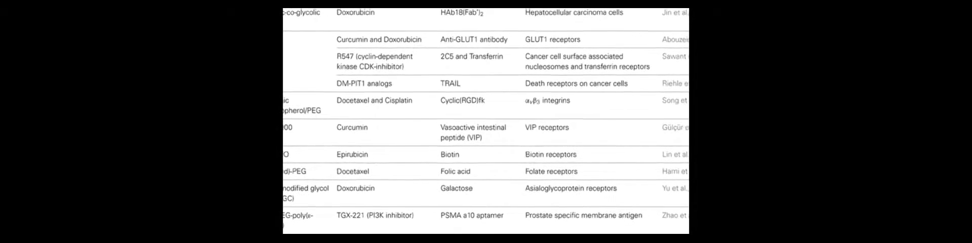
pyautogui.scroll(-3)
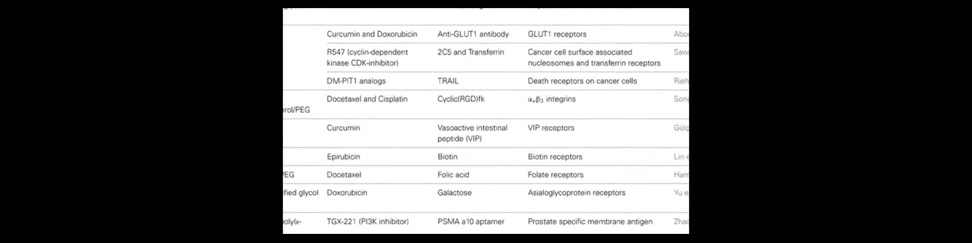